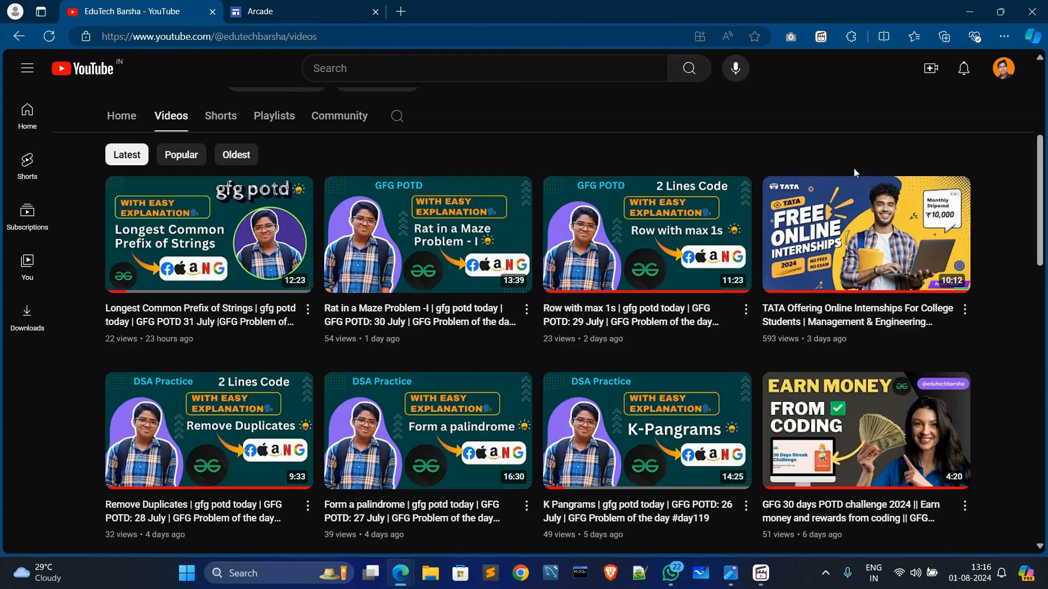
Step: Browse down through the EduTech Barsha YouTube channel's Videos listing
scroll(up, 3)
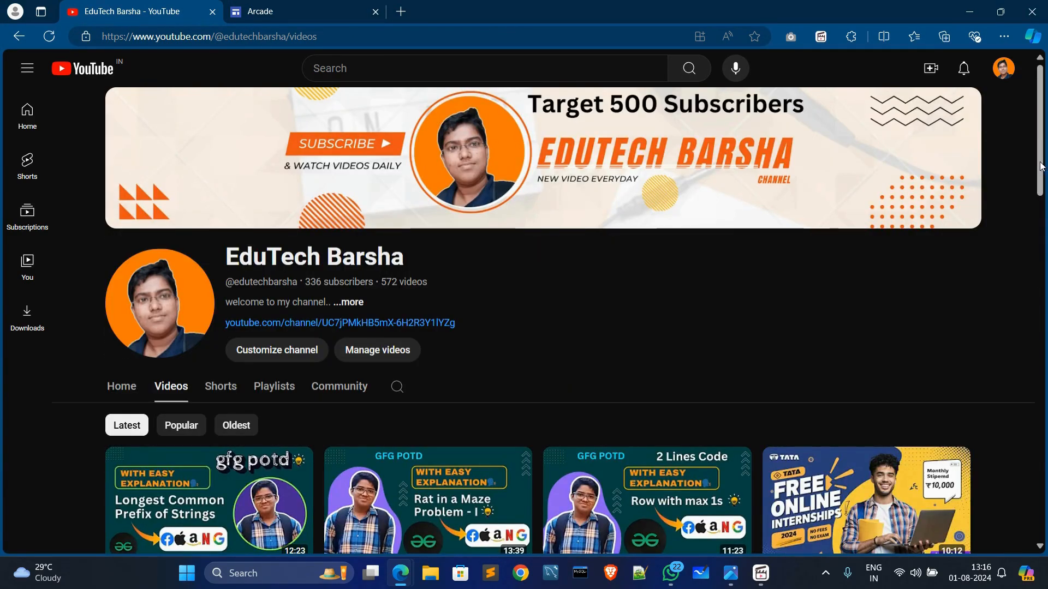
scroll(down, 3)
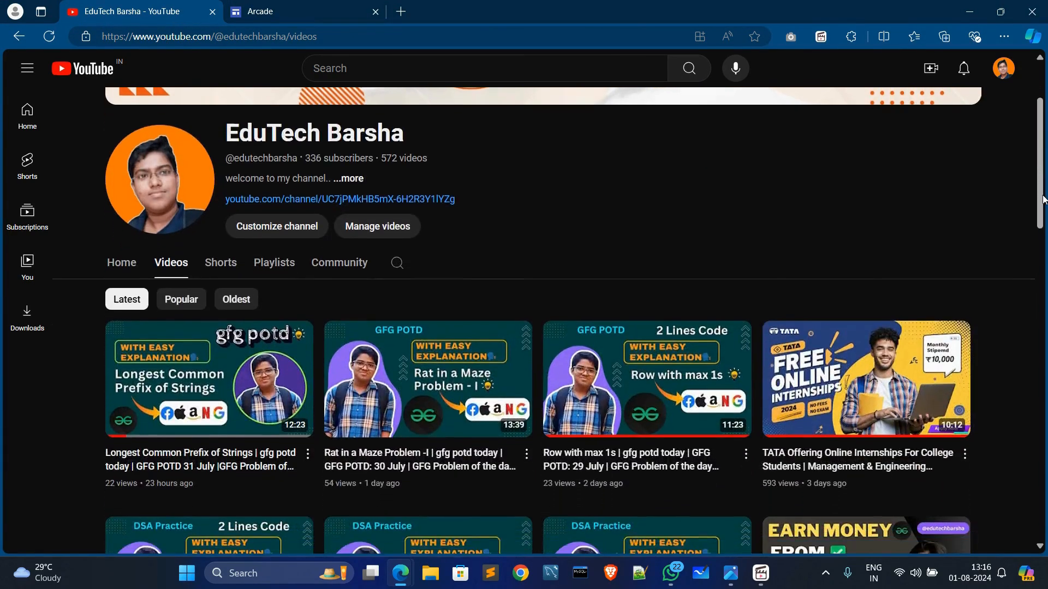
scroll(down, 3)
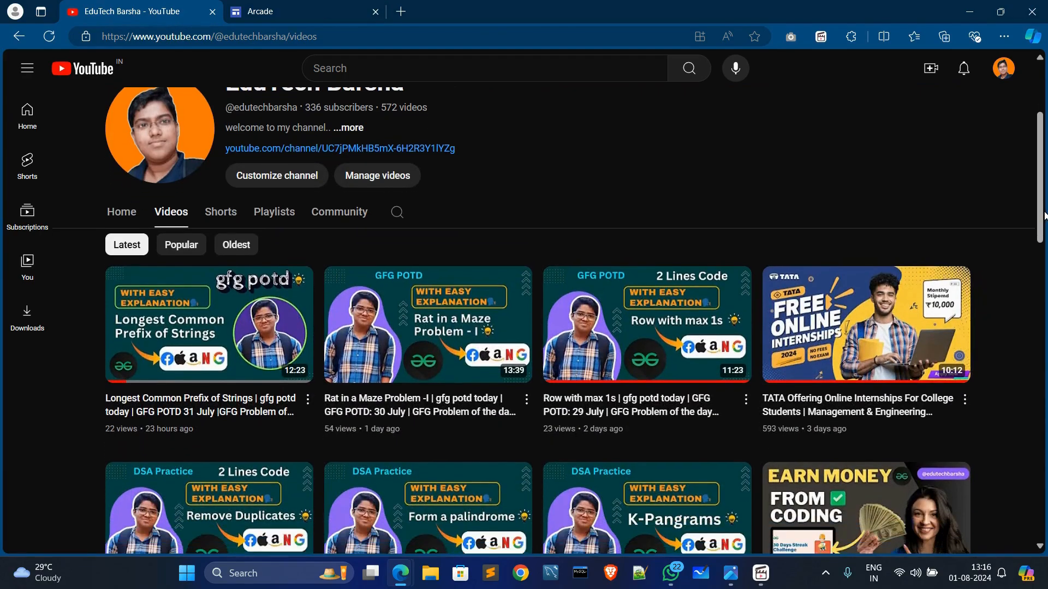
scroll(down, 3)
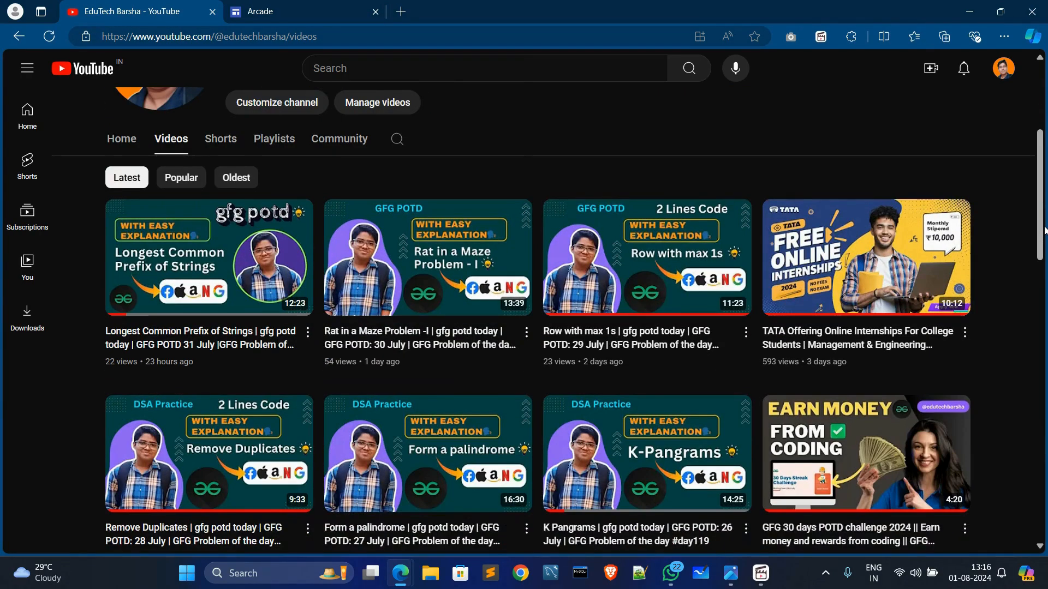
scroll(down, 3)
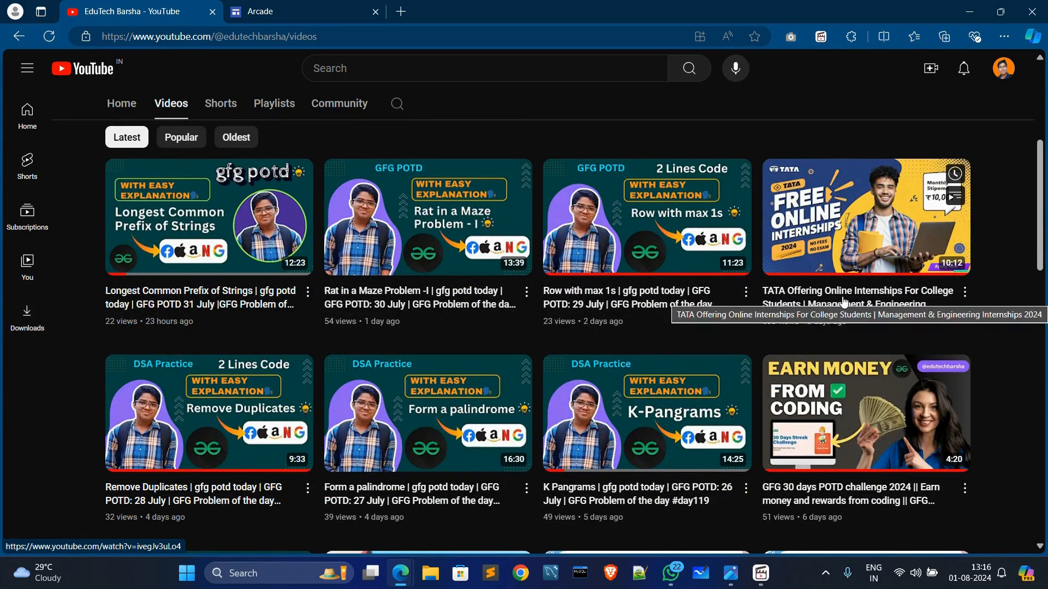
mouse_move(860, 317)
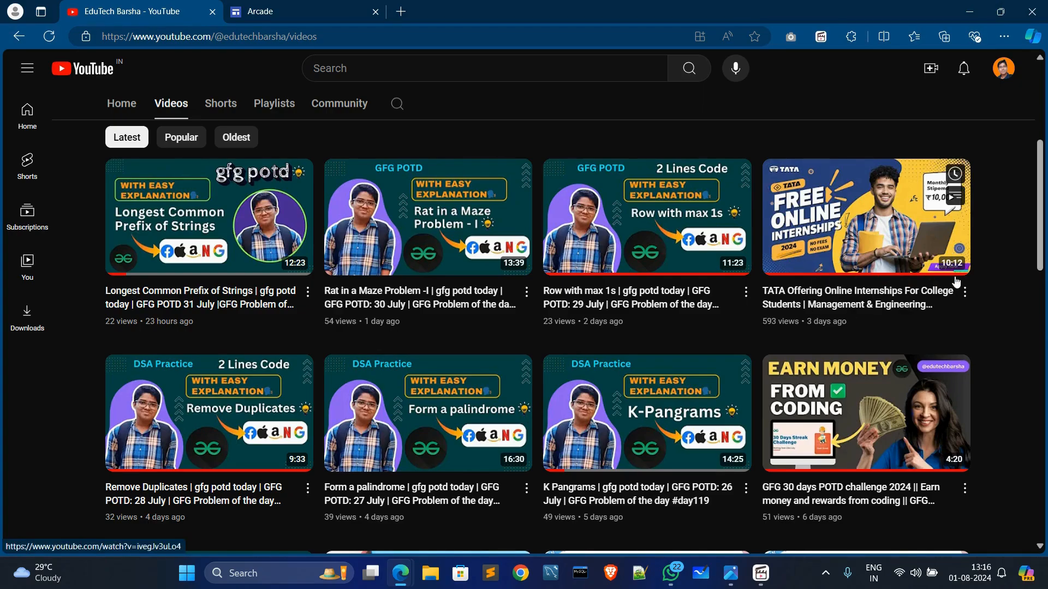
scroll(down, 3)
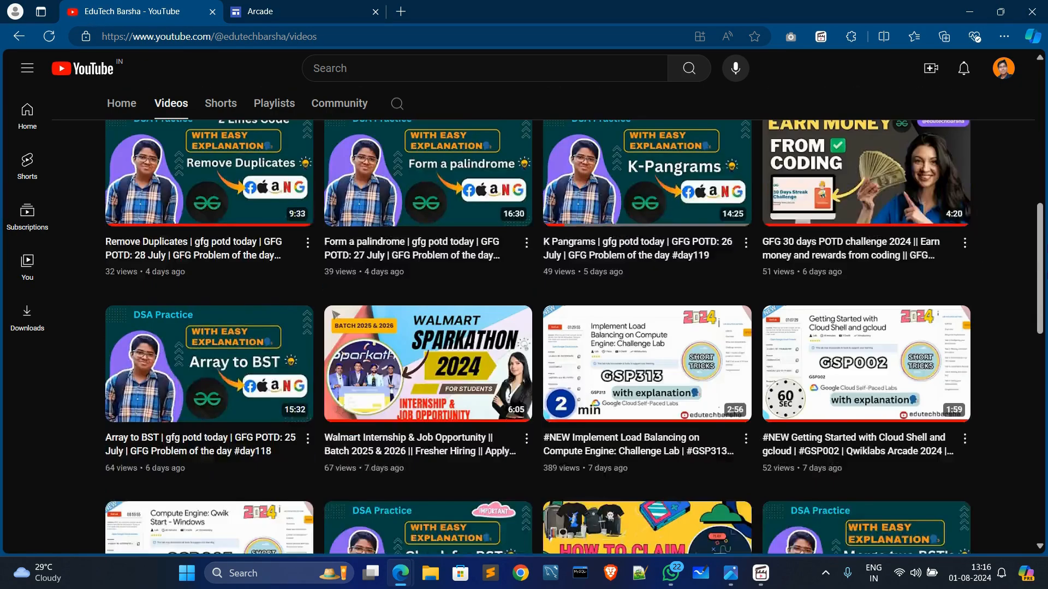
scroll(down, 3)
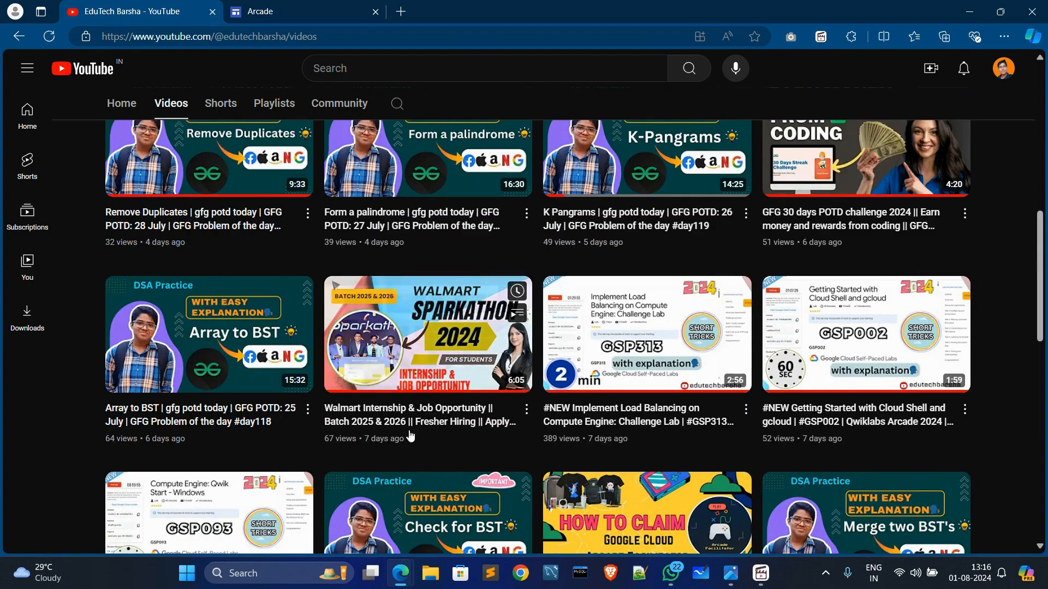
mouse_move(428, 335)
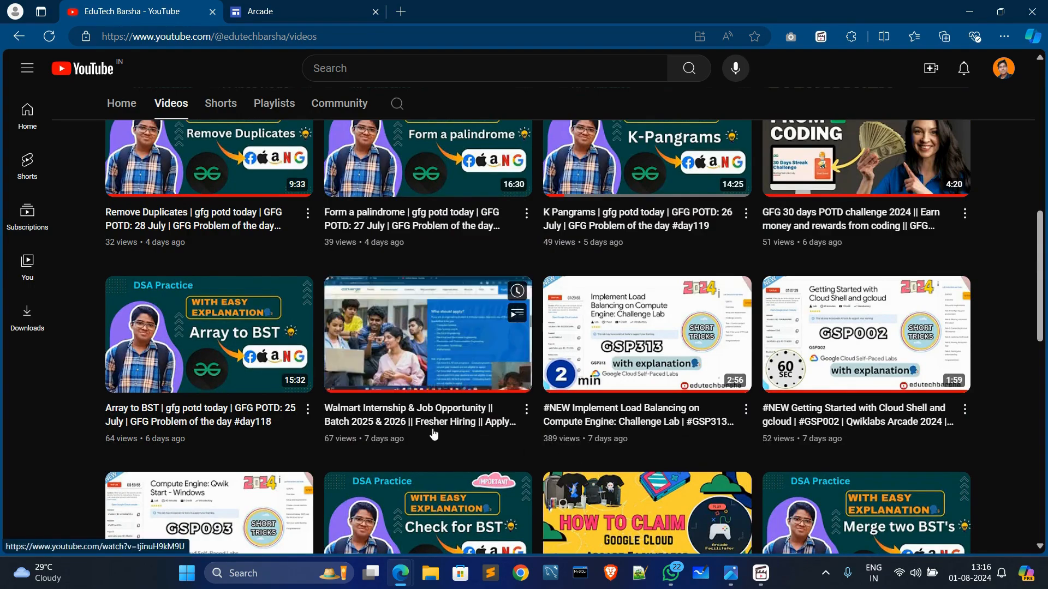
mouse_move(427, 334)
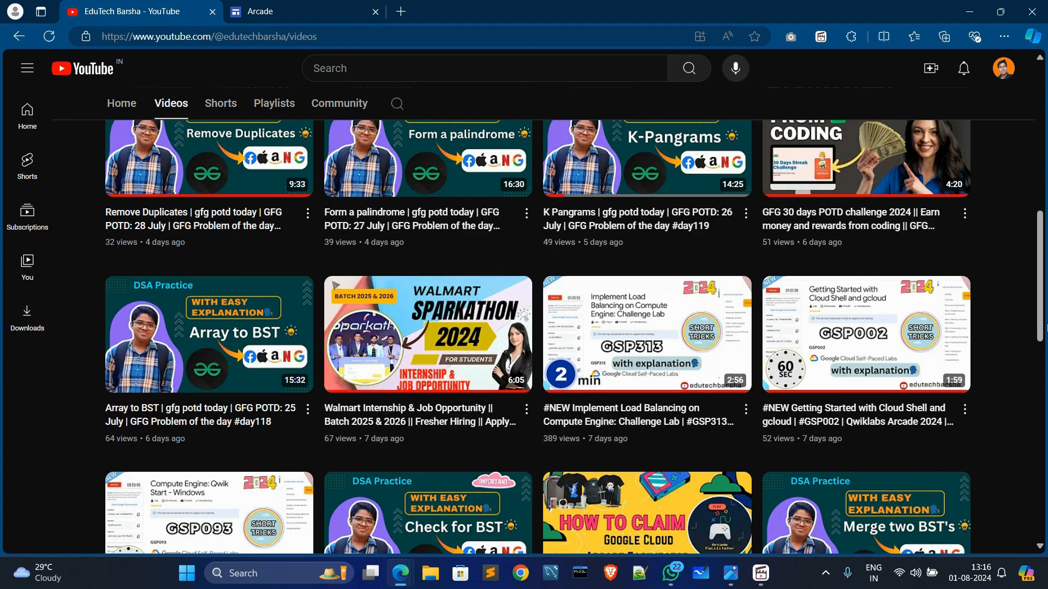
Step: Switch to The Arcade page and scroll to the Cloud Digital Leader Challenge section
click(294, 11)
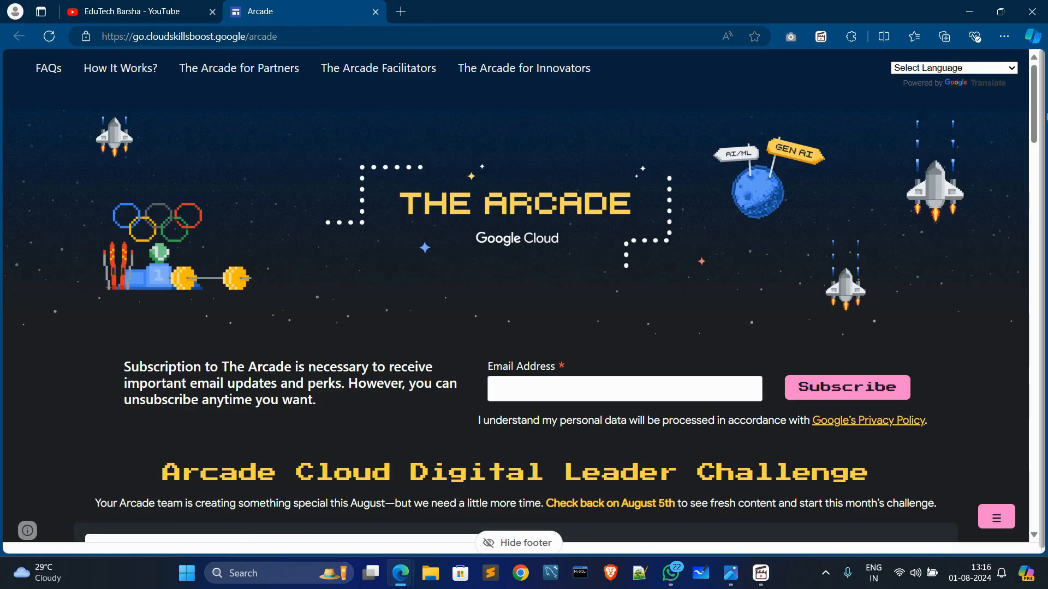
scroll(down, 3)
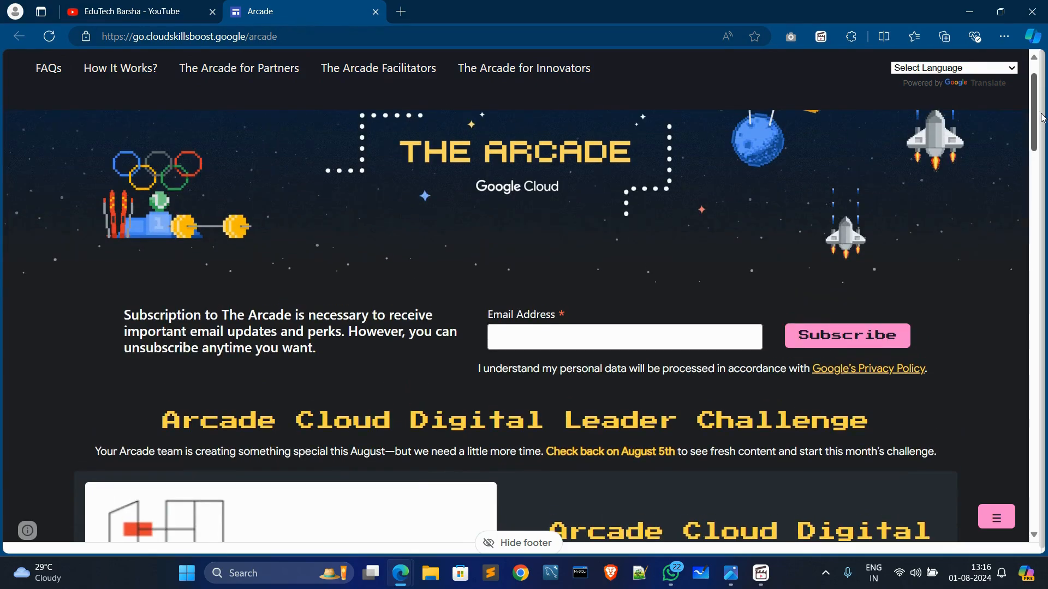
scroll(down, 3)
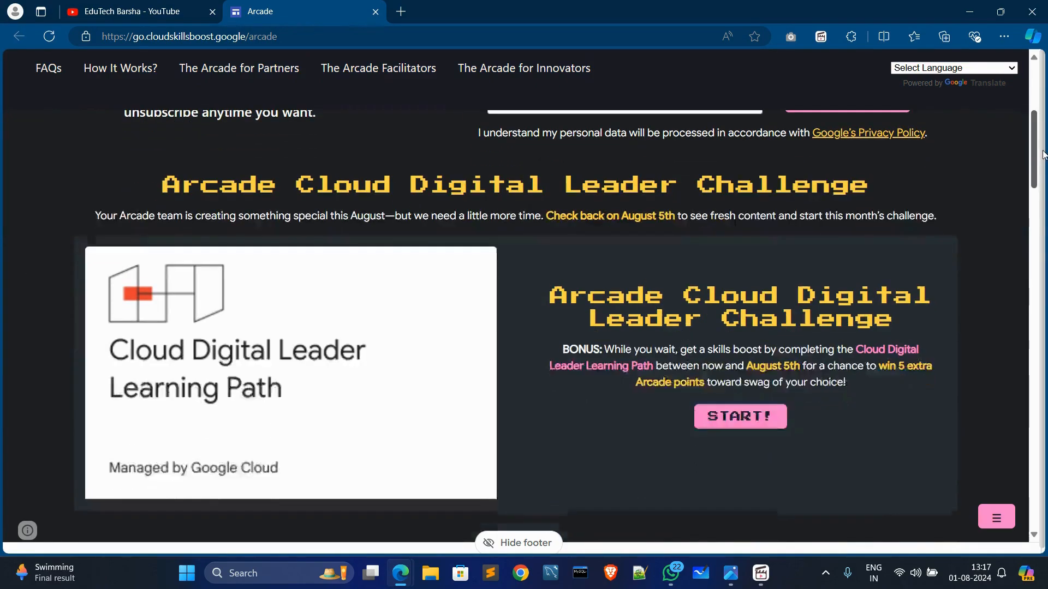
mouse_move(380, 173)
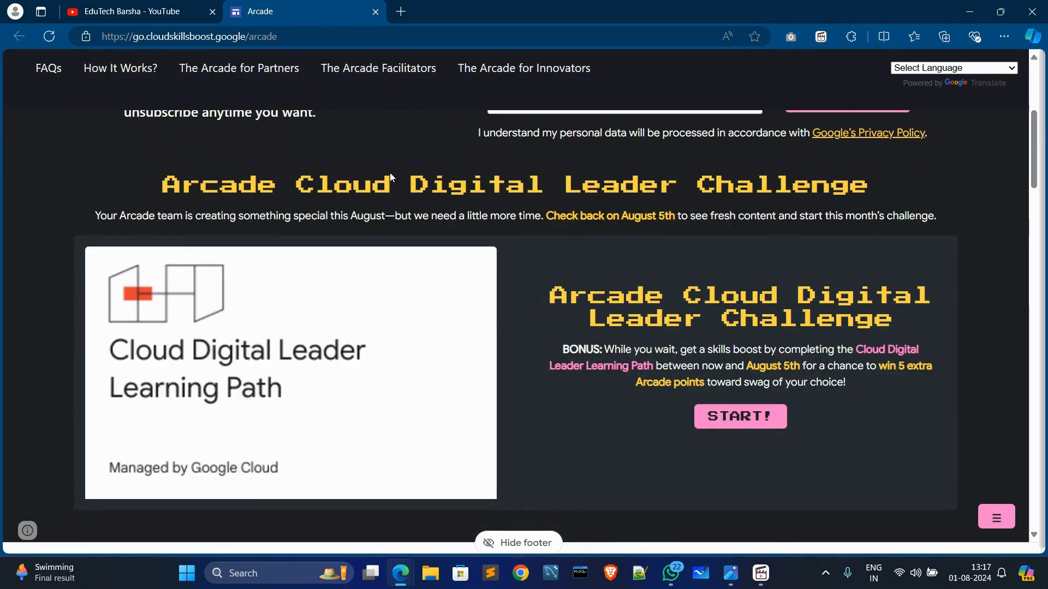
Step: Highlight parts of the August challenge announcement about the 5-point learning path bonus
drag(394, 183, 869, 187)
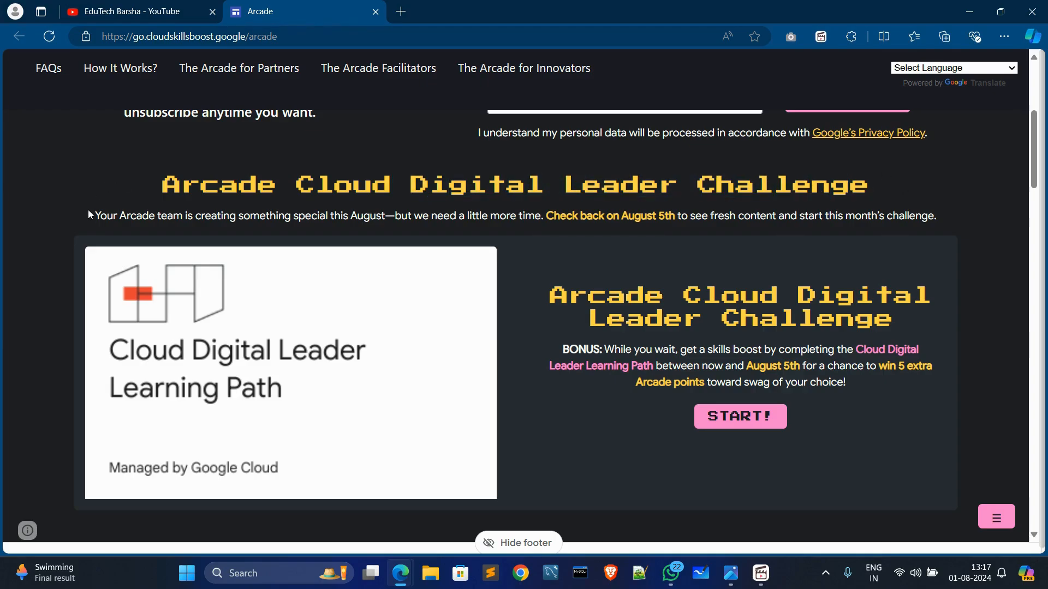
drag(94, 215, 349, 215)
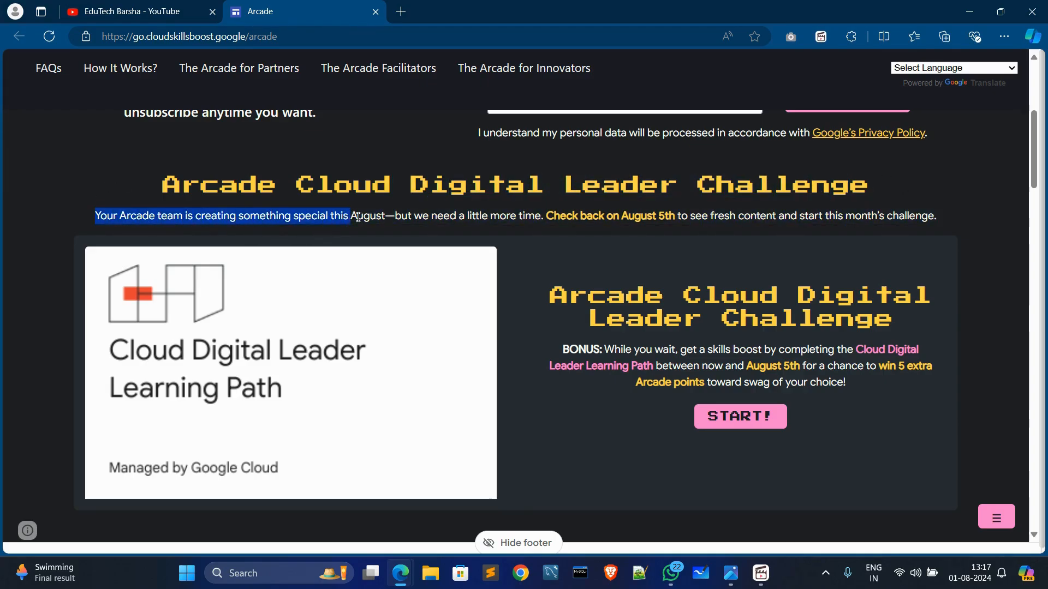
click(499, 231)
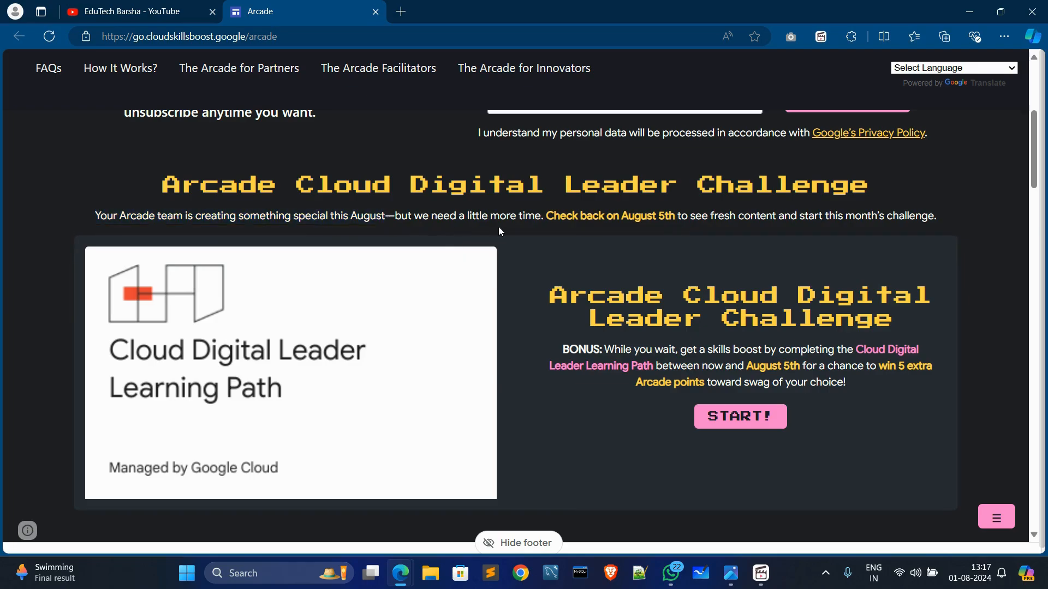
mouse_move(611, 228)
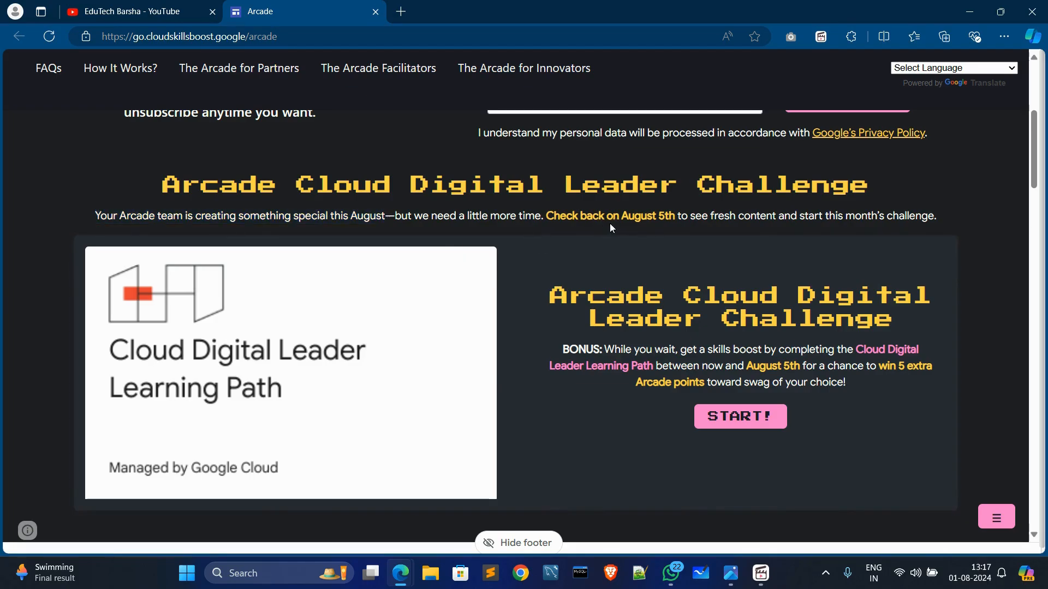
mouse_move(654, 215)
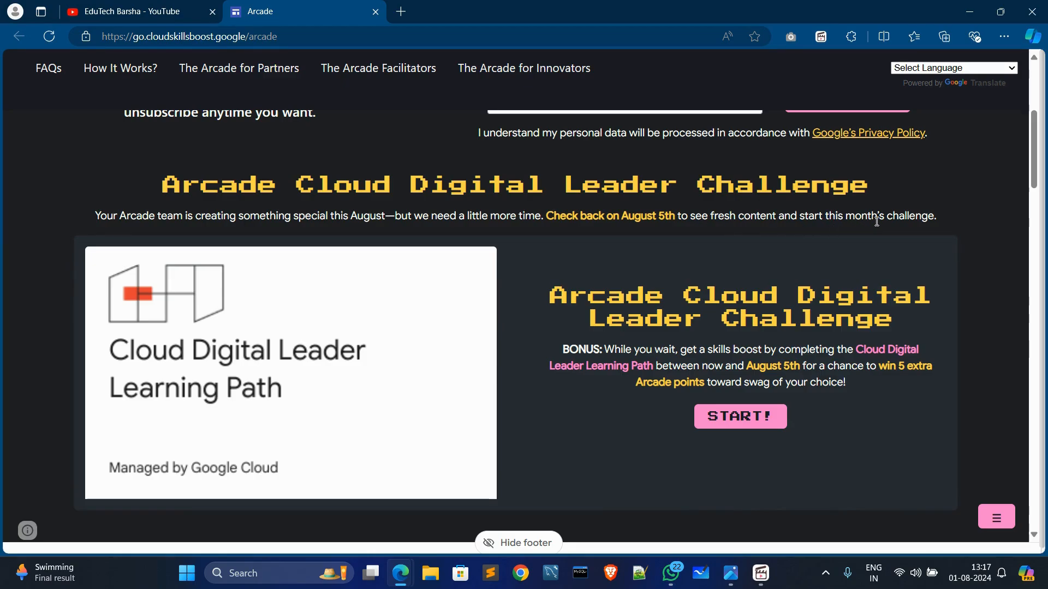
mouse_move(195, 349)
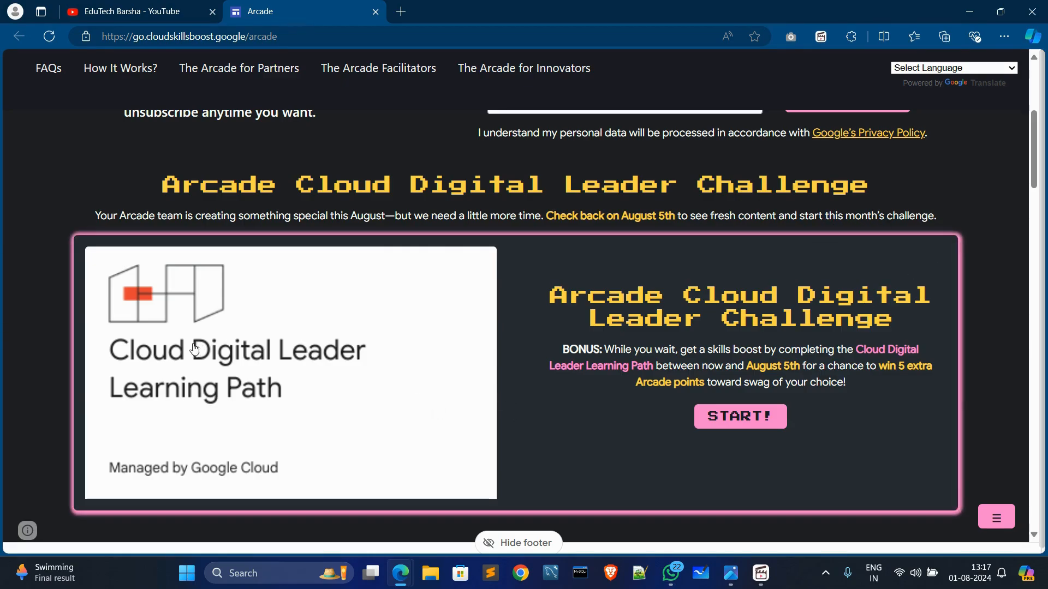
mouse_move(563, 326)
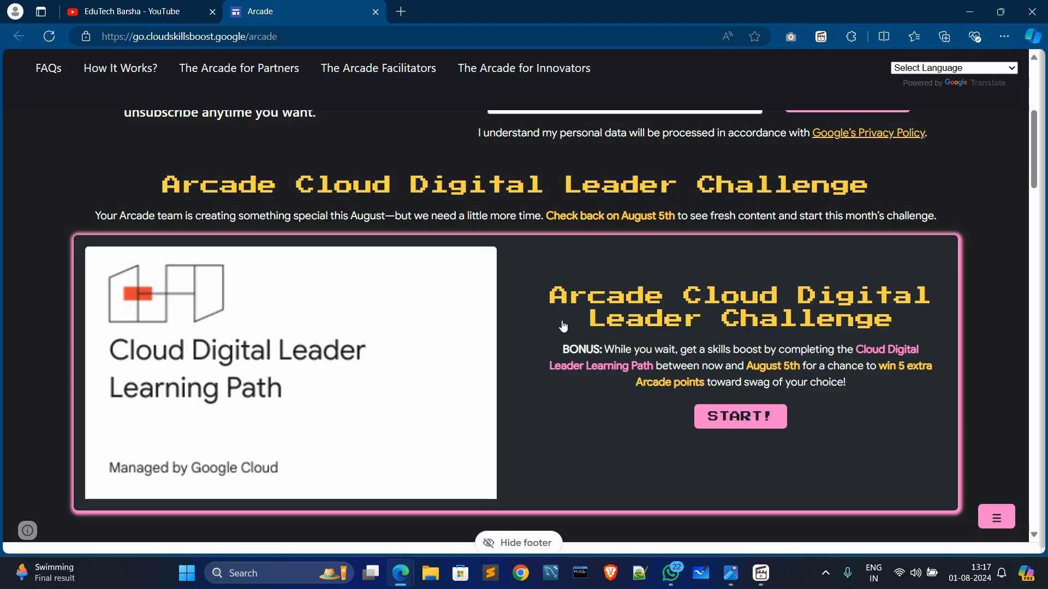
mouse_move(817, 341)
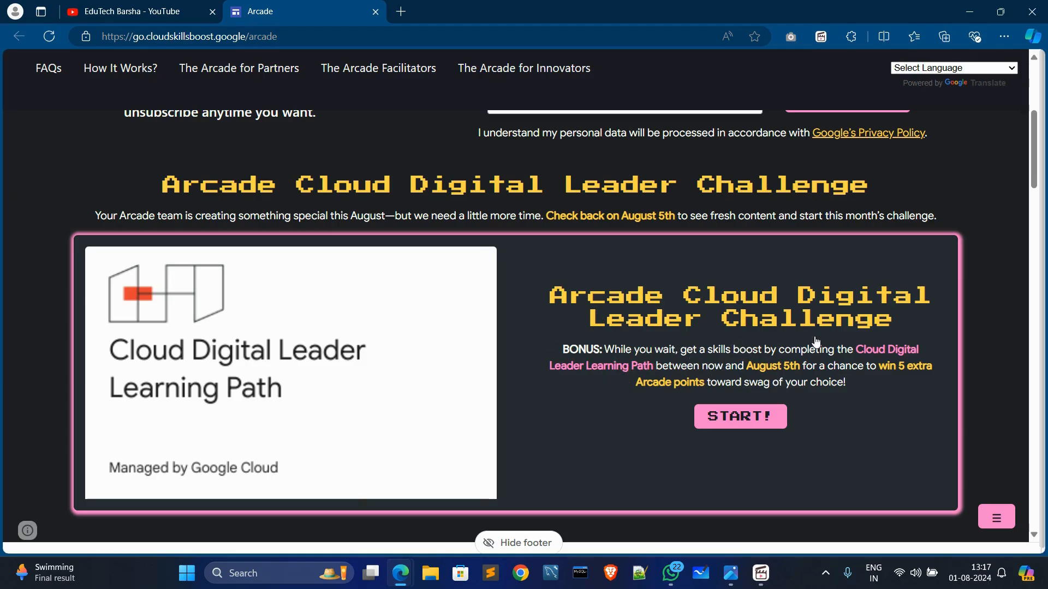
mouse_move(712, 342)
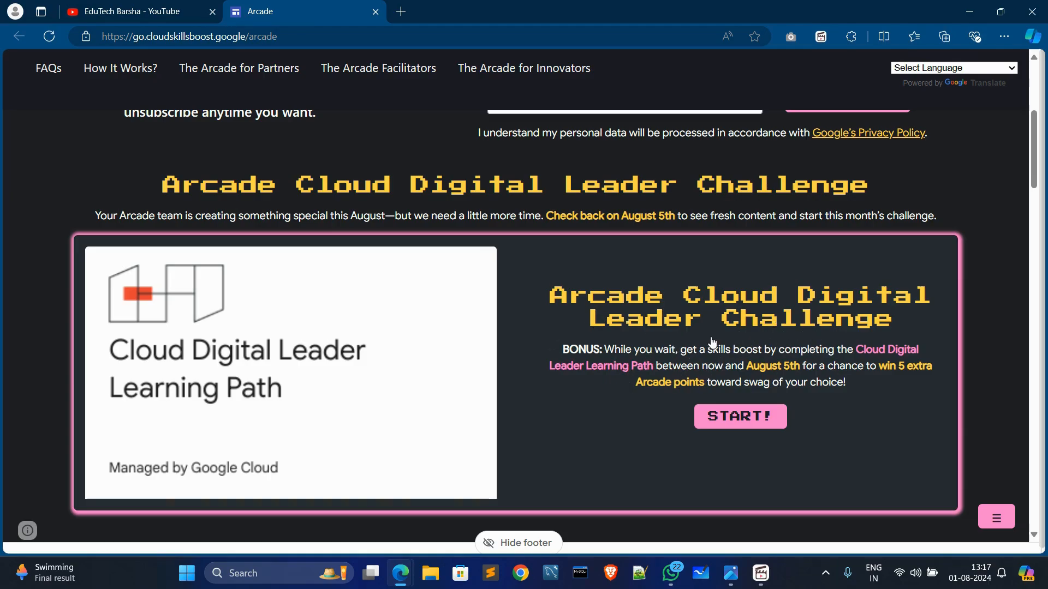
mouse_move(708, 354)
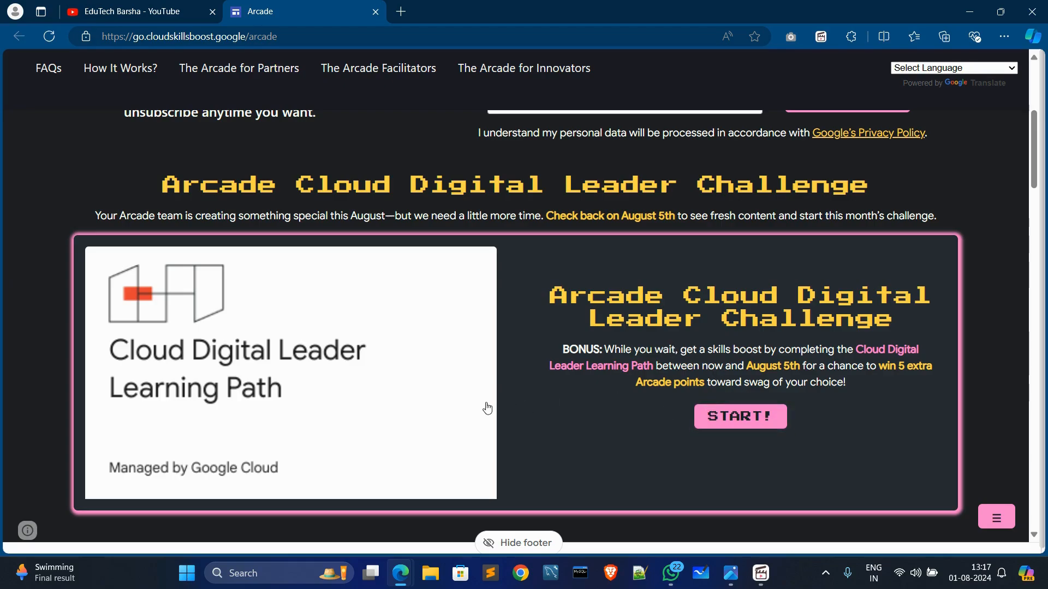
mouse_move(230, 482)
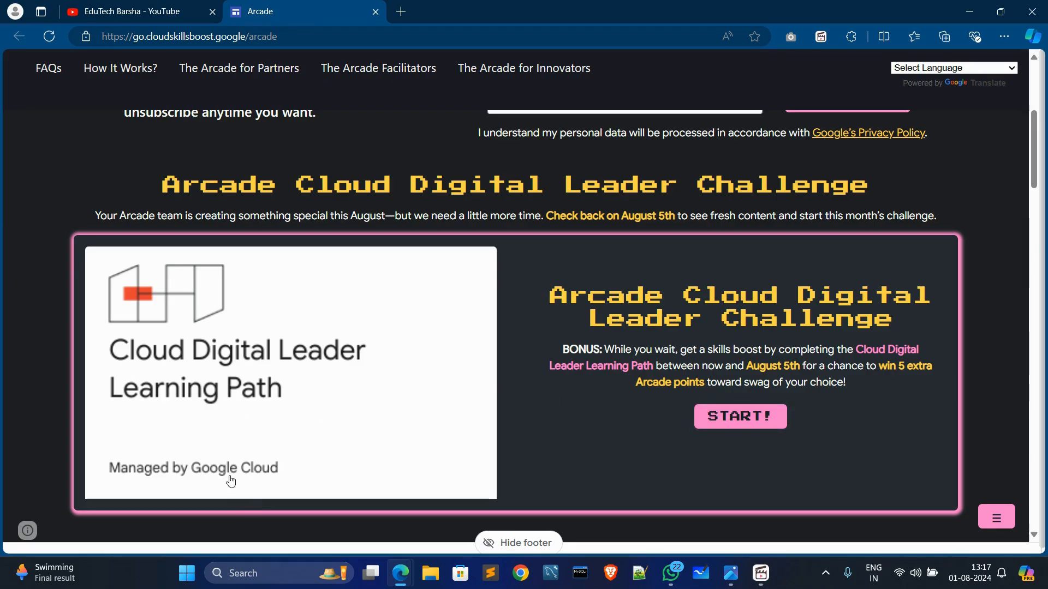
mouse_move(634, 251)
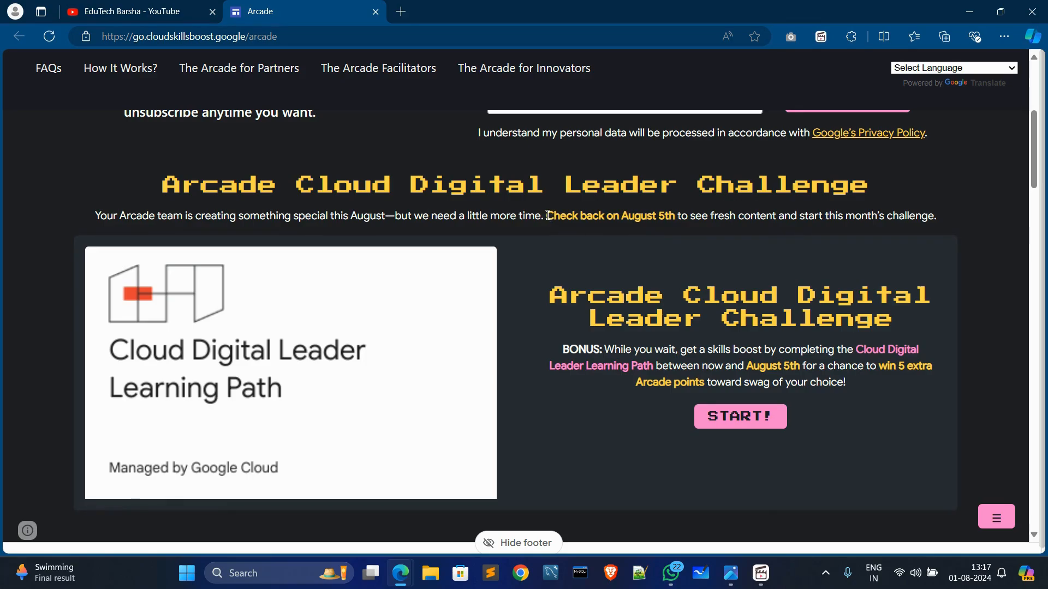
drag(545, 215, 688, 215)
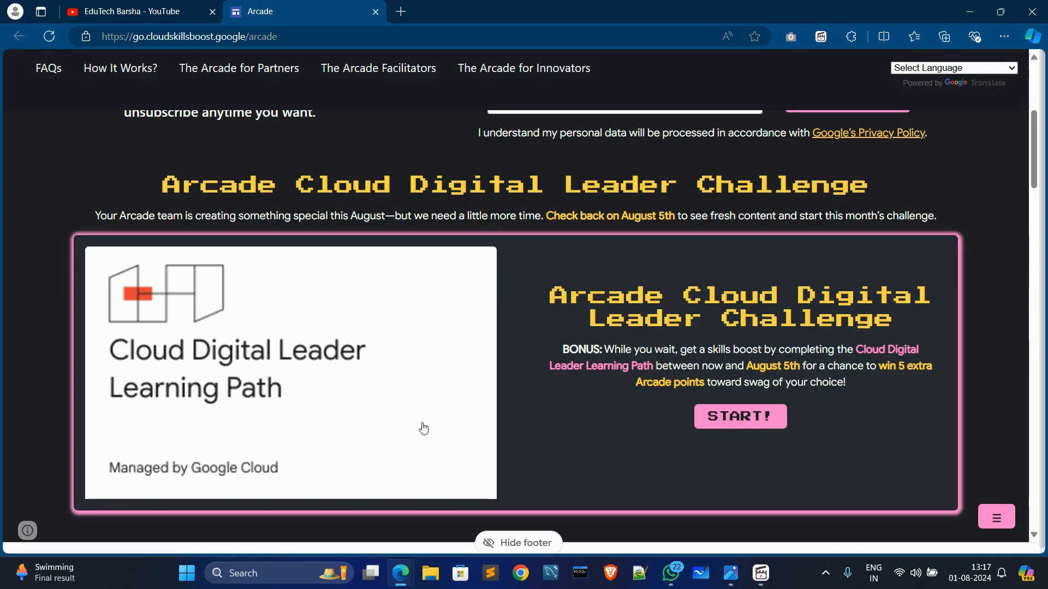
mouse_move(880, 370)
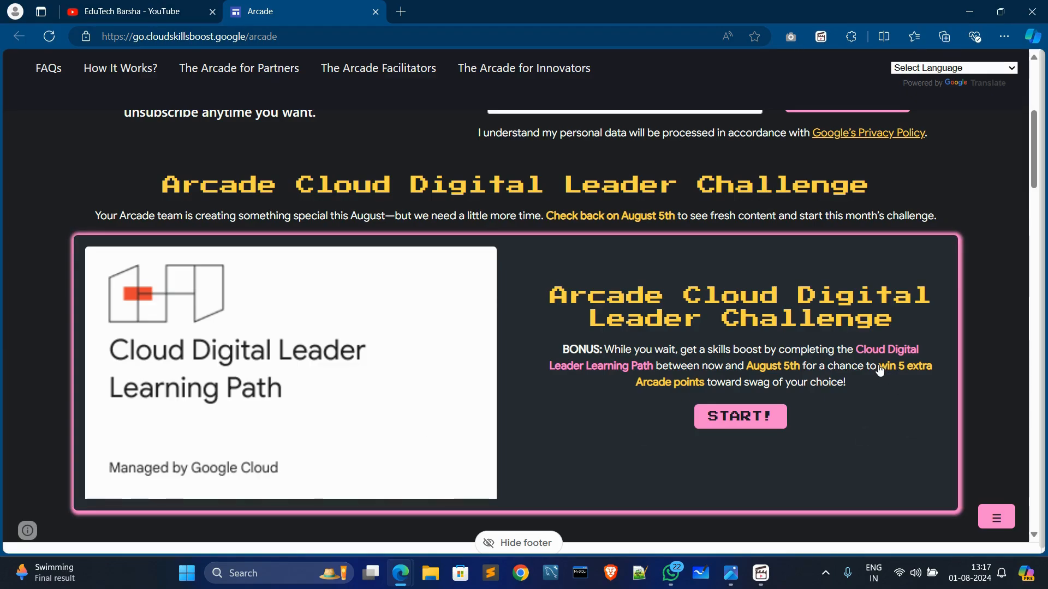
drag(878, 365, 845, 381)
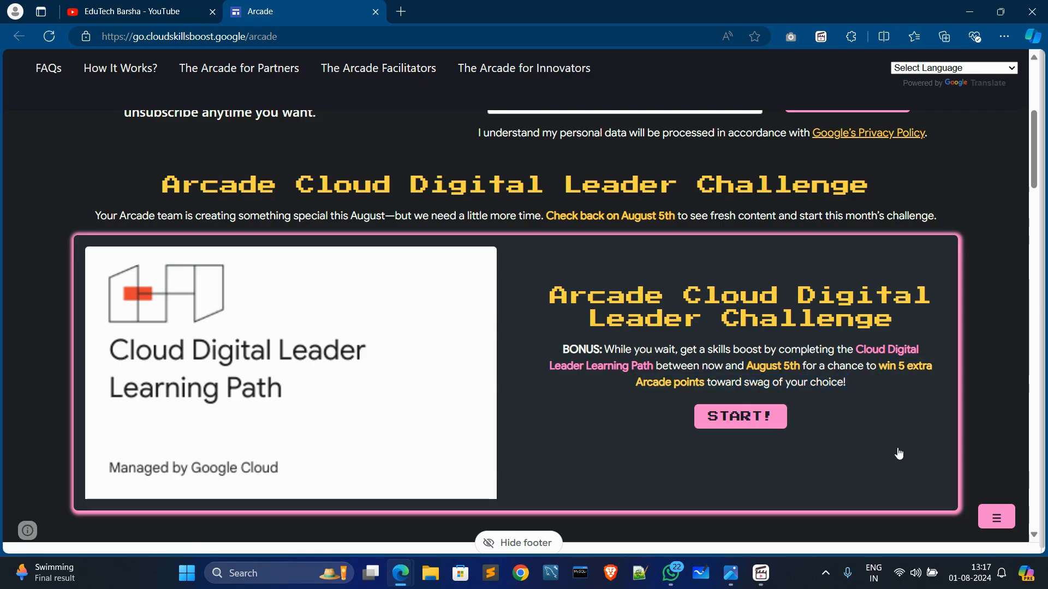
mouse_move(724, 426)
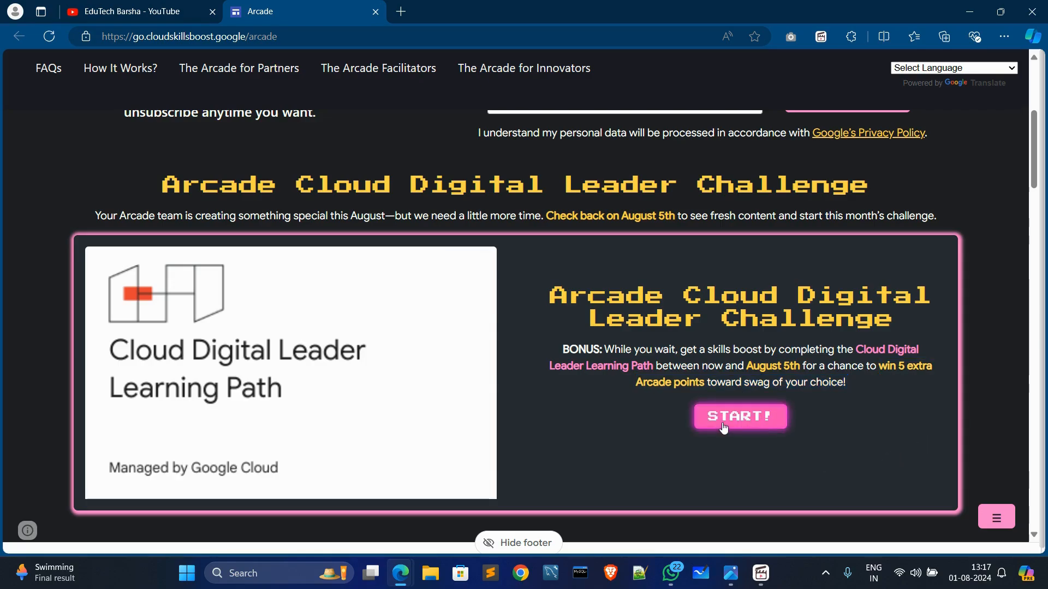
Step: Start the Cloud Digital Leader Learning Path and its first lesson, Executive Introduction
click(740, 417)
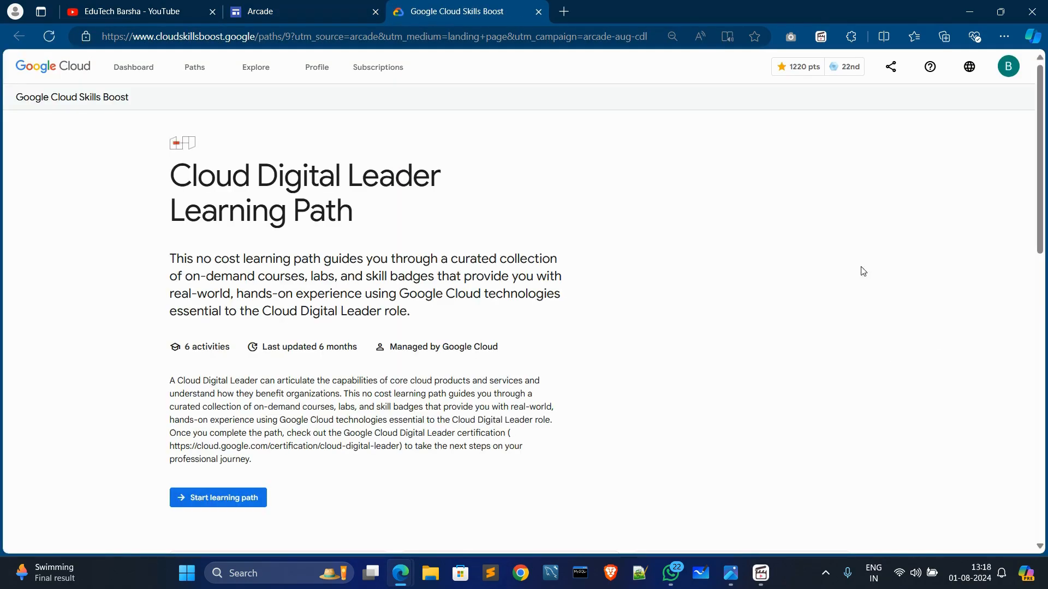
mouse_move(325, 465)
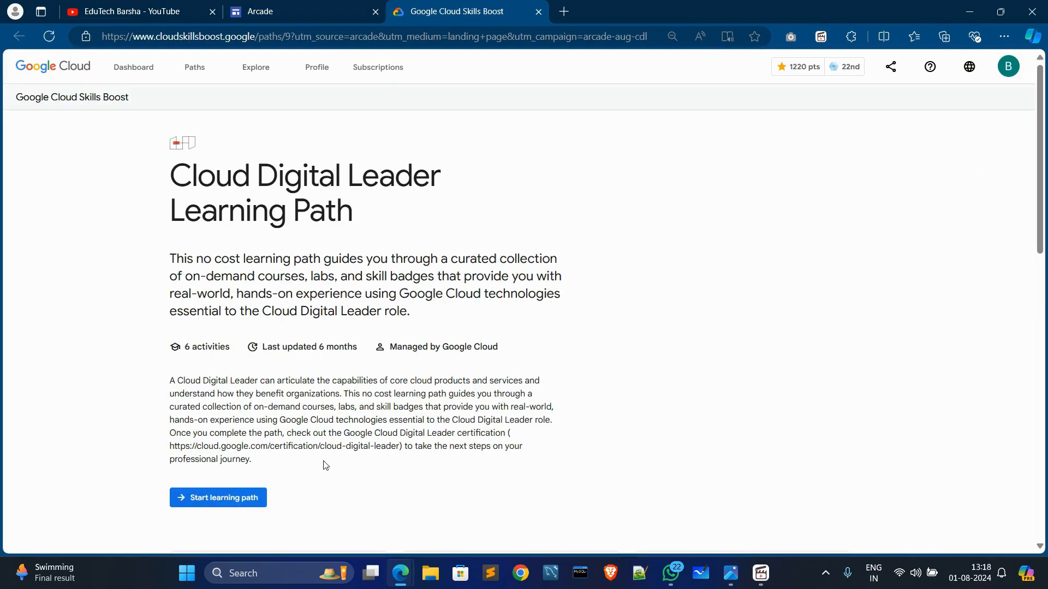
mouse_move(198, 498)
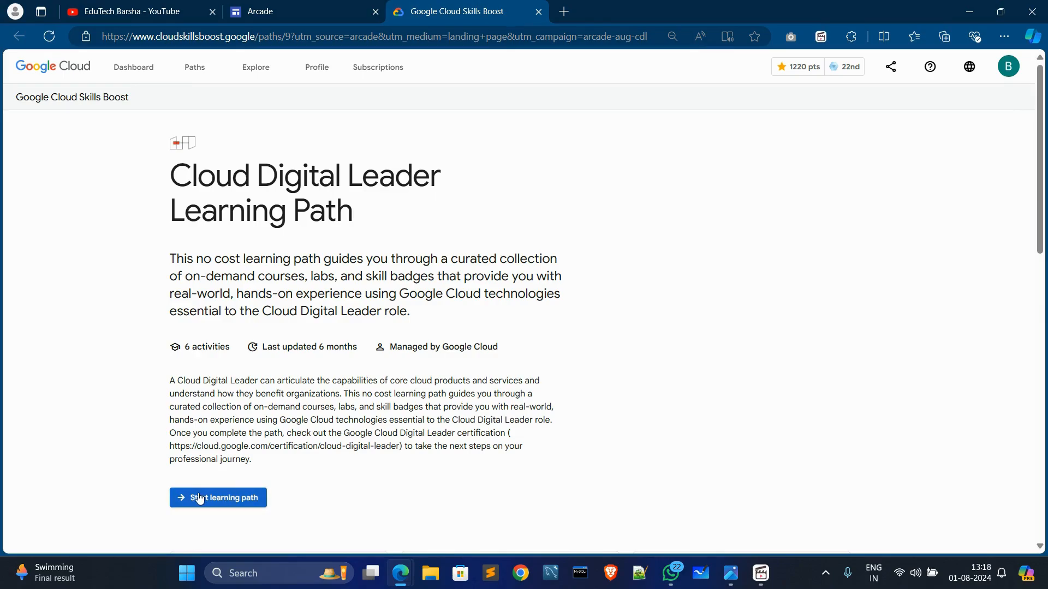
click(217, 498)
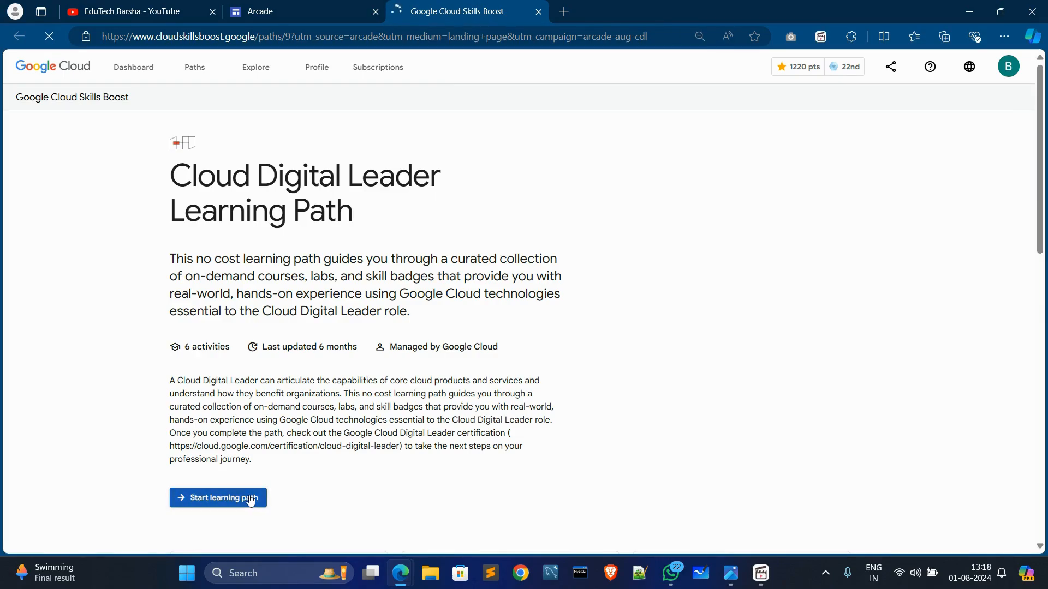
click(217, 498)
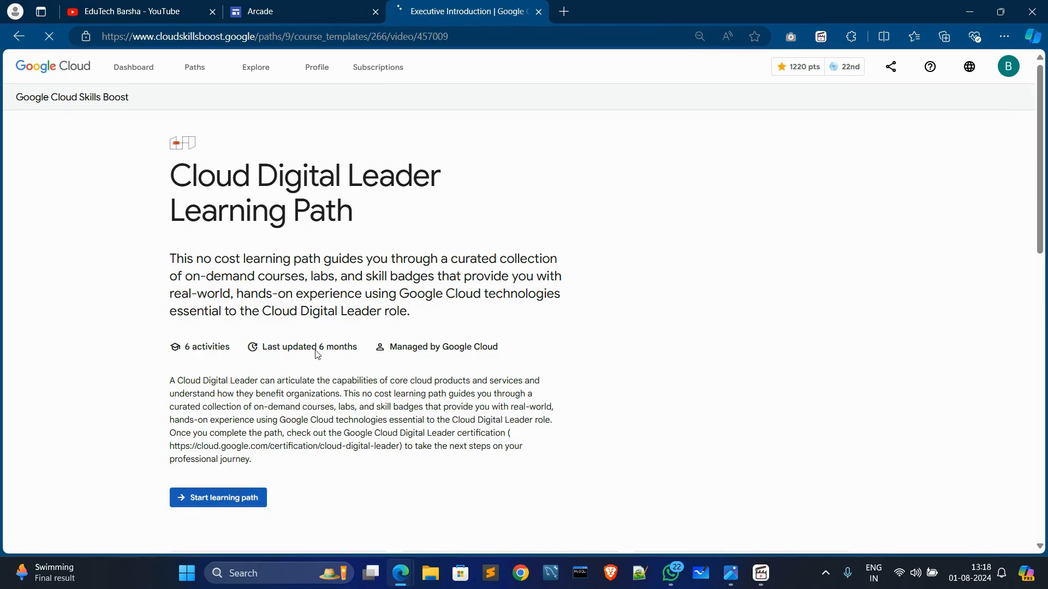
Step: Scroll the Digital Transformation course outline down to the Quiz item
click(217, 498)
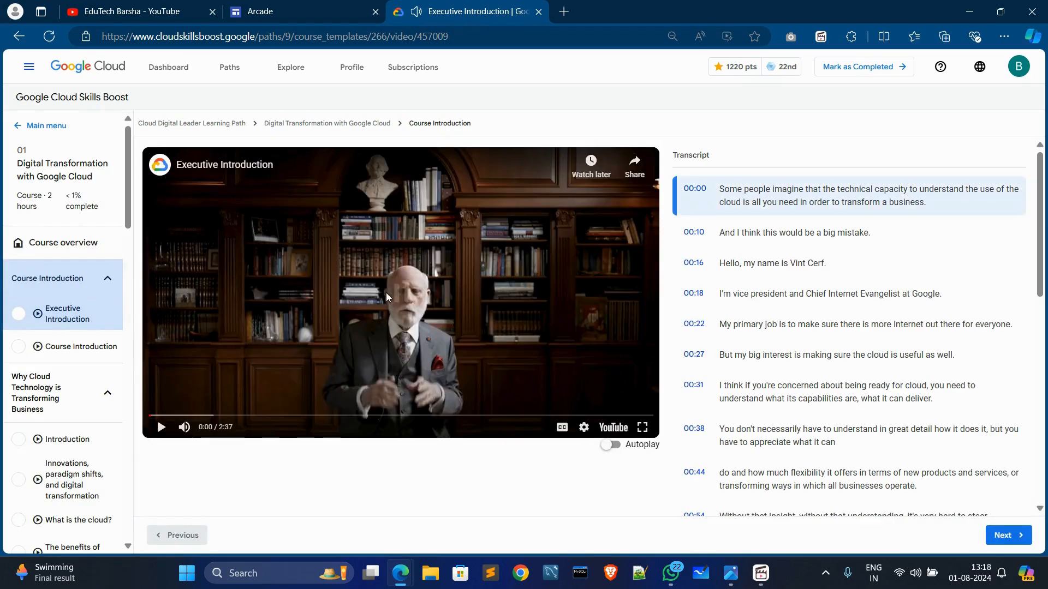
scroll(down, 3)
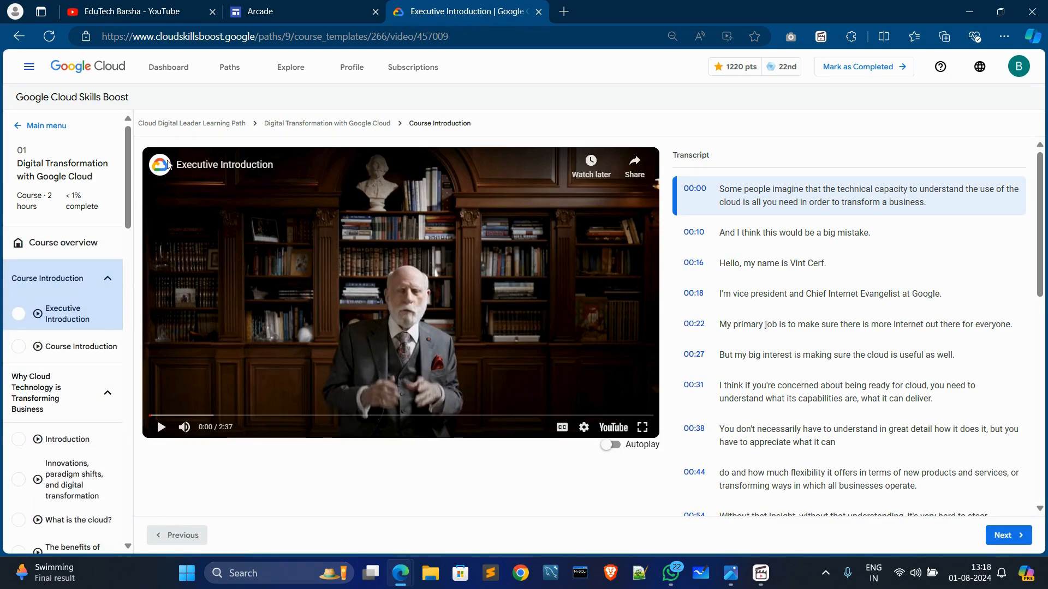
scroll(down, 3)
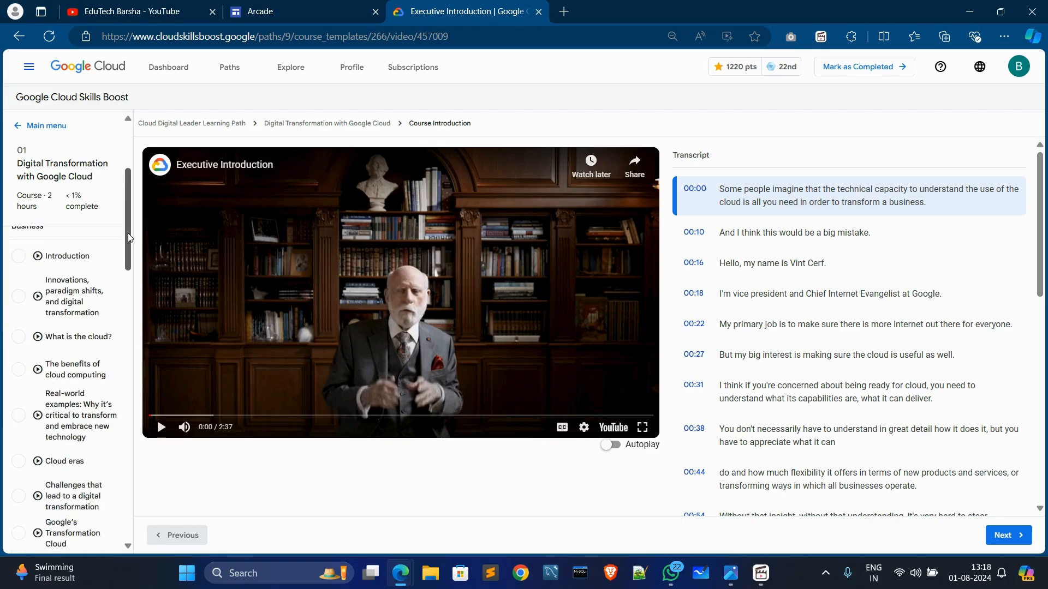
scroll(down, 3)
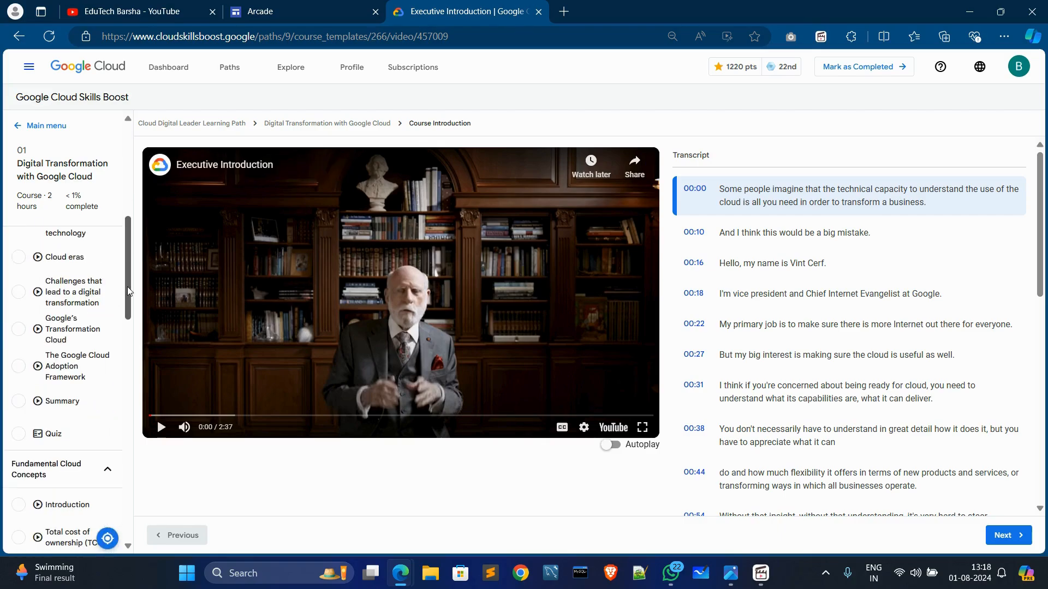
scroll(down, 3)
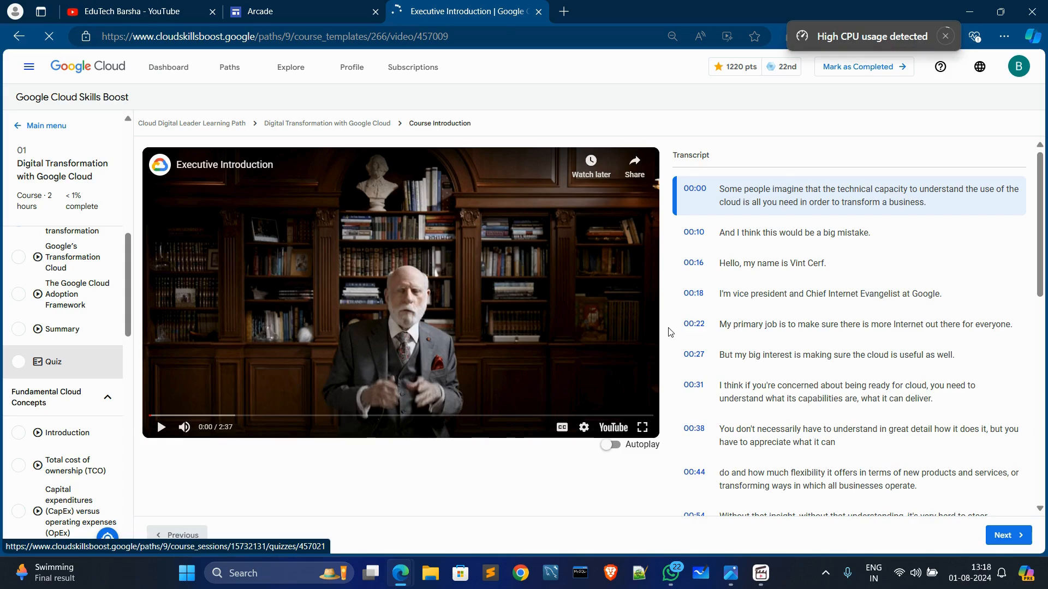
Step: Open the Why Cloud Technology is Transforming Business quiz with its 75% passing score
click(52, 361)
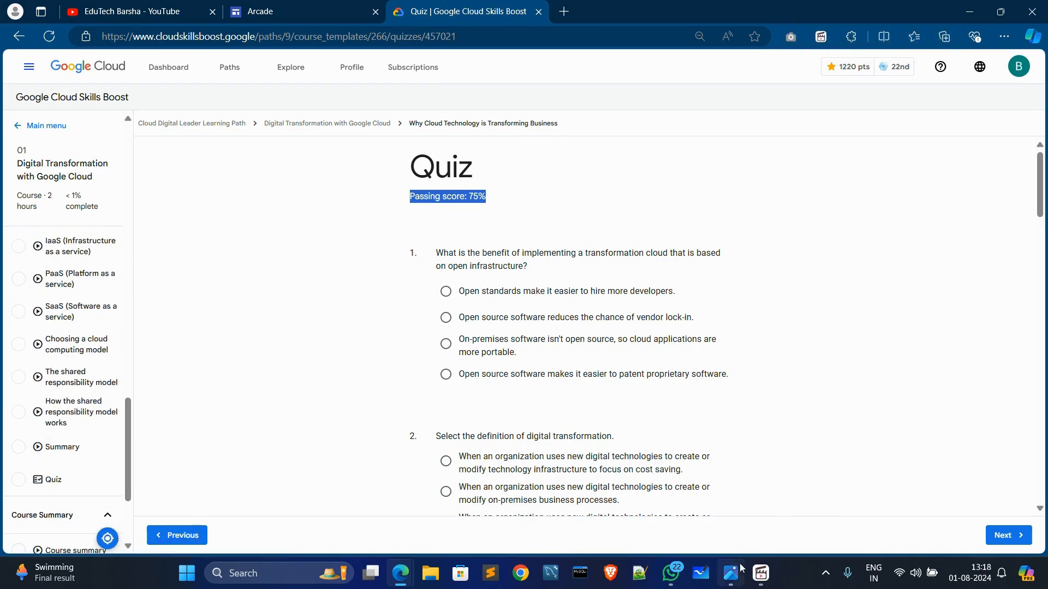
Step: Show the Digital Transformation with Google Cloud completion badge image in Windows Photos
click(732, 573)
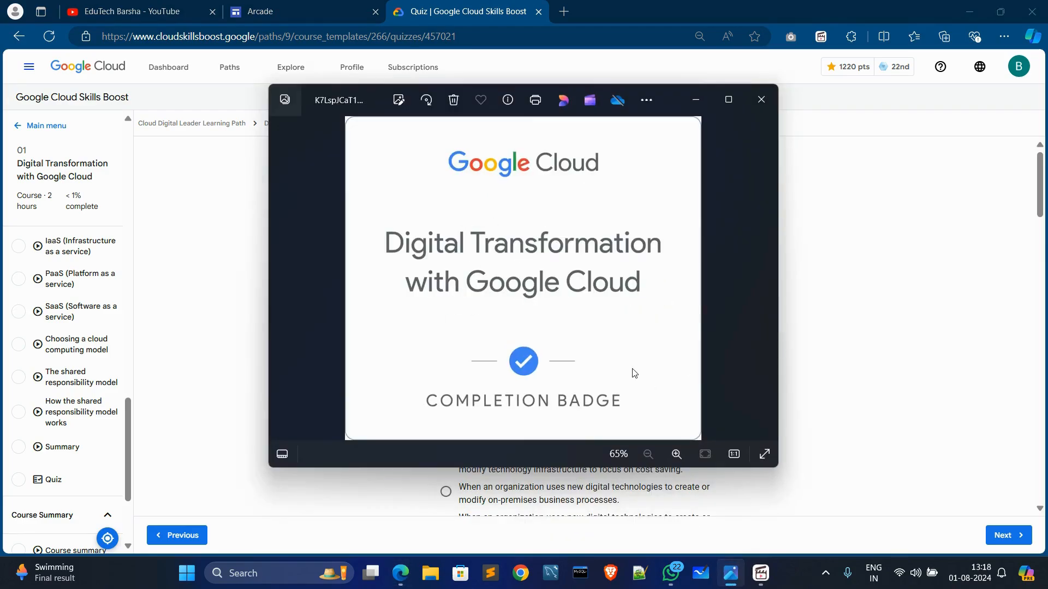
mouse_move(596, 225)
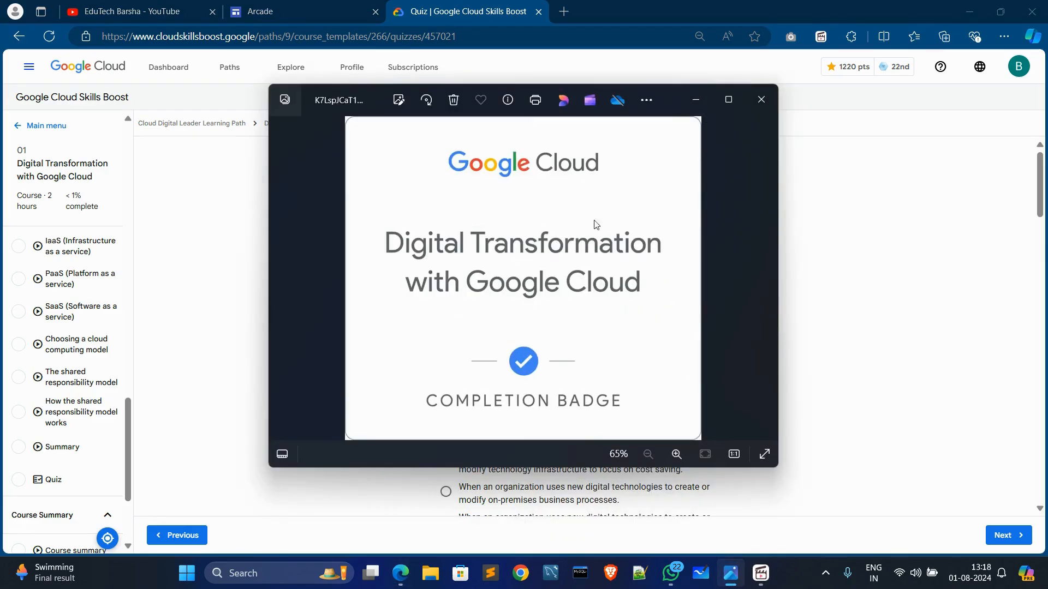
mouse_move(655, 193)
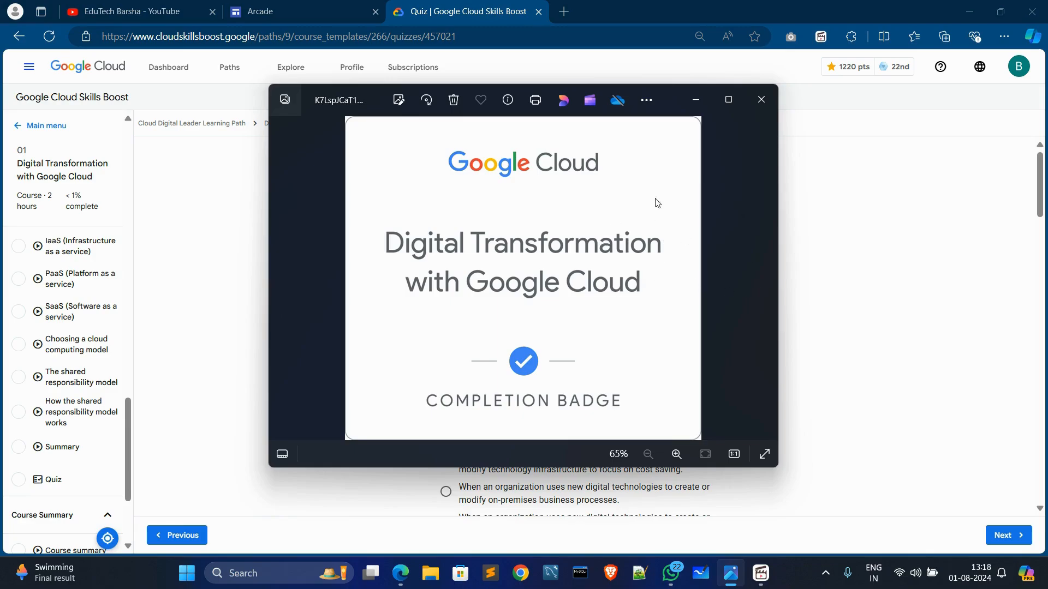
mouse_move(695, 100)
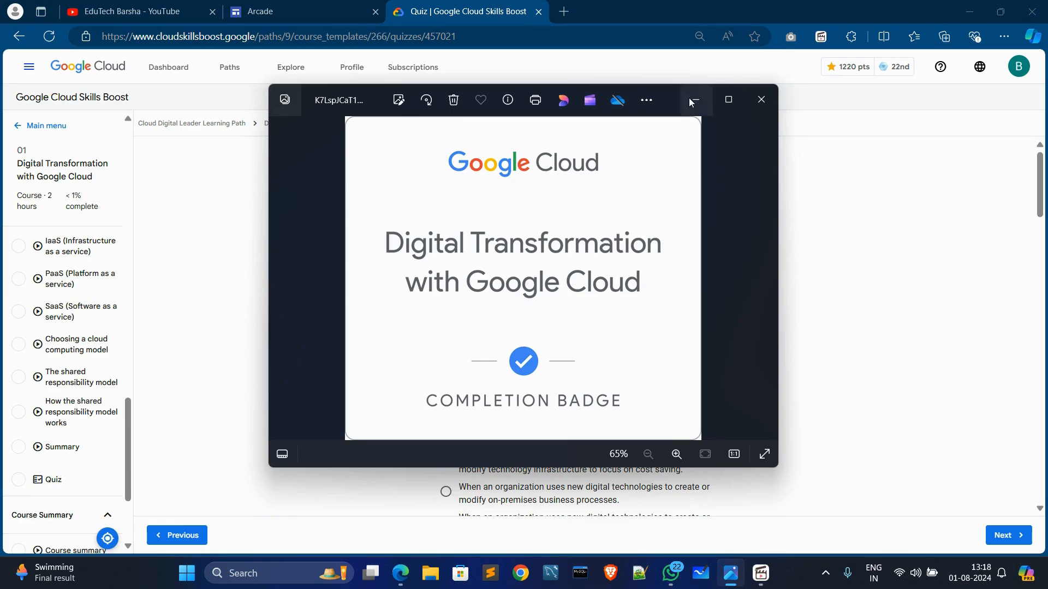
Step: Minimize the Photos badge viewer and scroll the quiz page back to the top
click(761, 99)
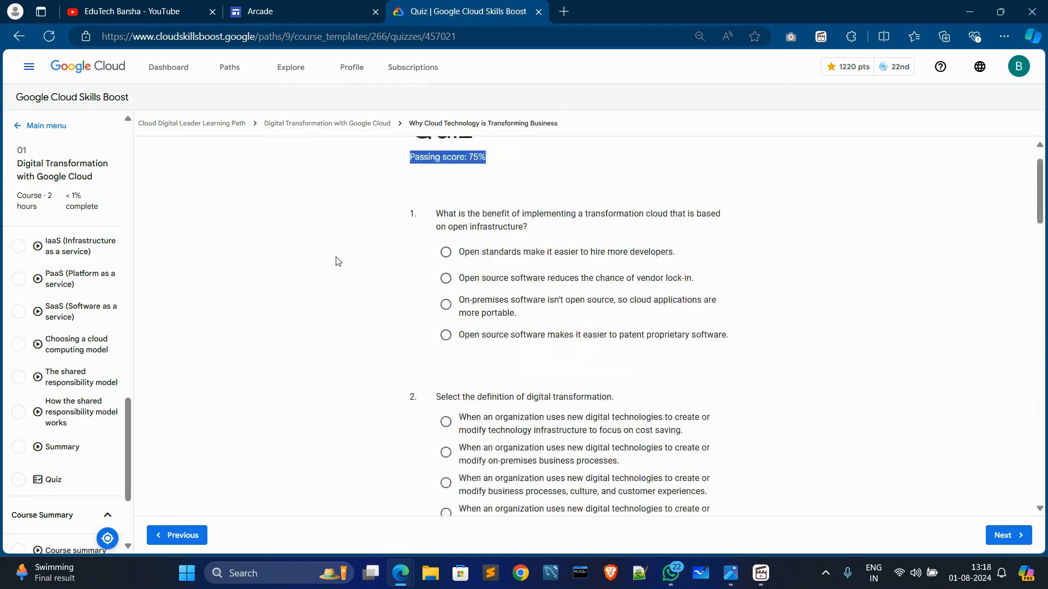
scroll(up, 3)
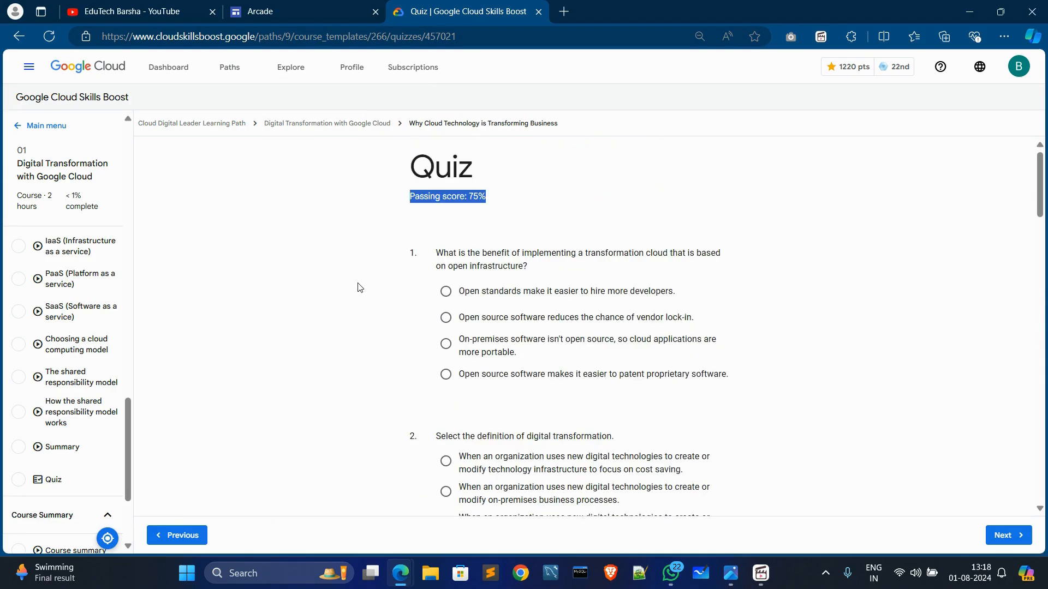
mouse_move(787, 506)
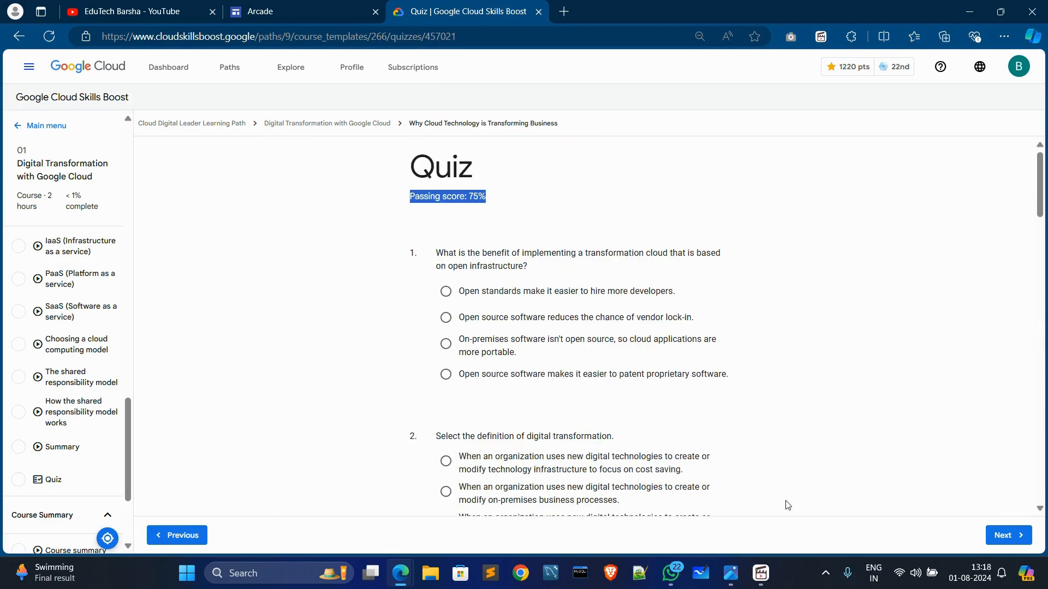